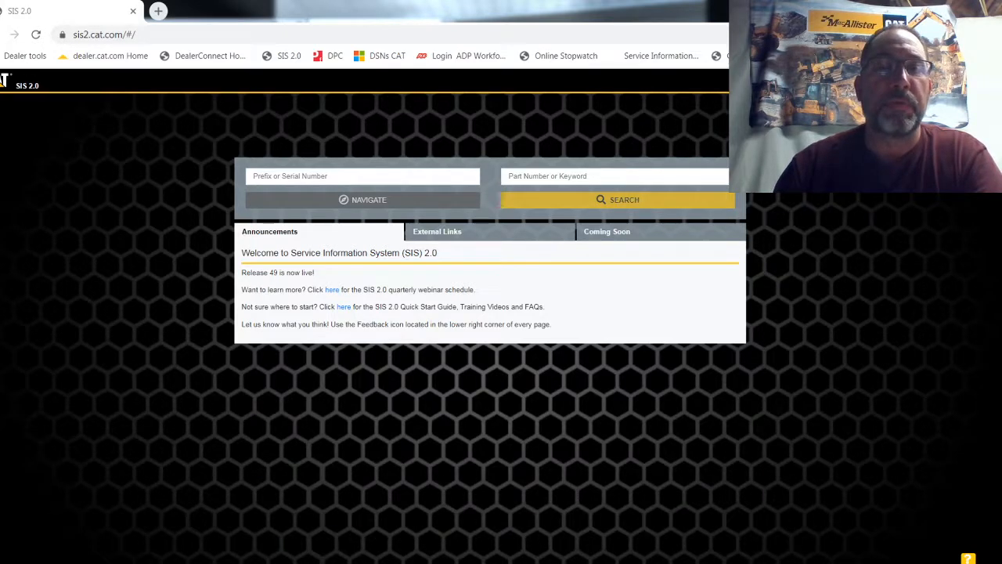
Step: Navigate to the 926M wheel loader by serial prefix LTE from the home page
{"action": "left_click", "coordinate": [362, 175]}
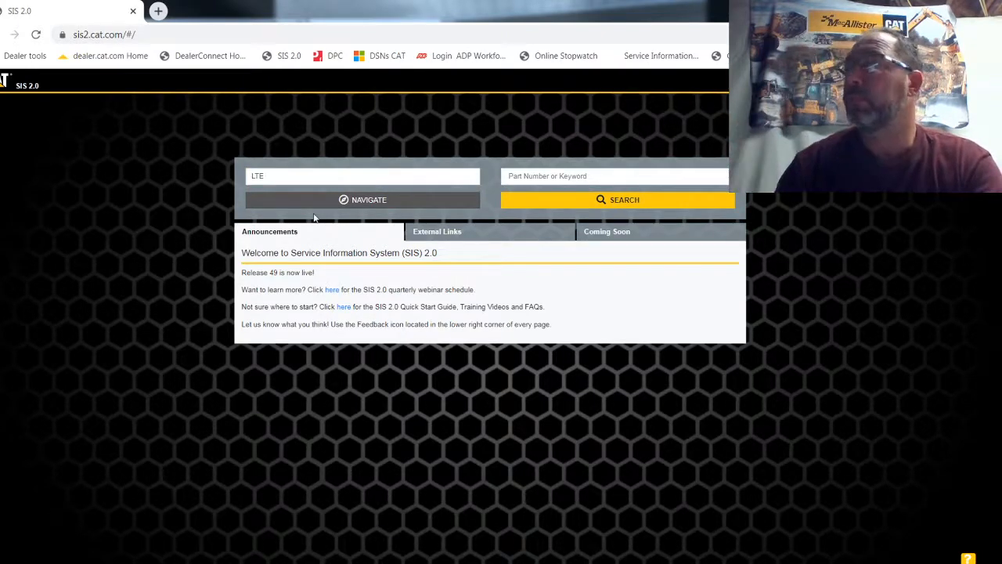
{"action": "left_click", "coordinate": [363, 198]}
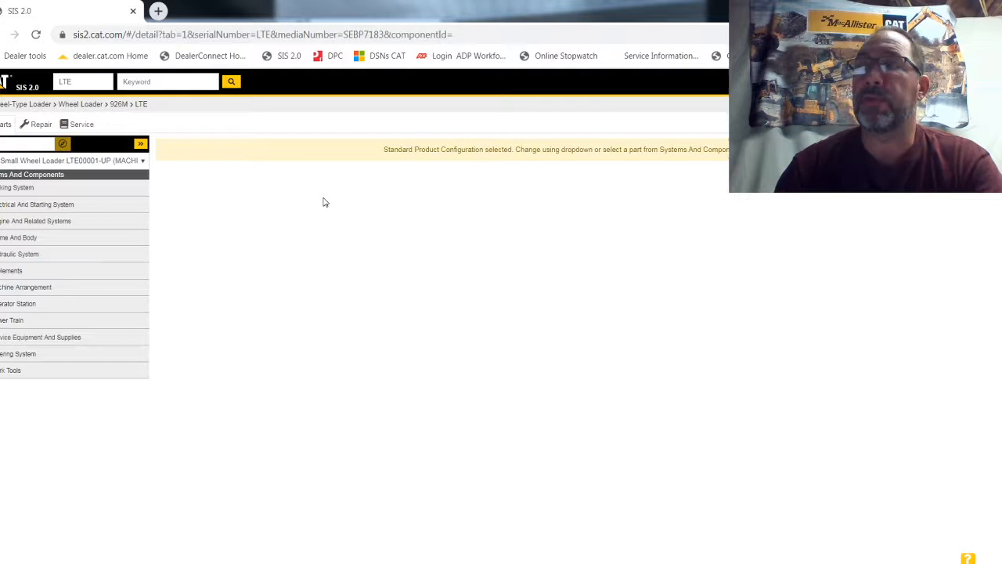
{"action": "mouse_move", "coordinate": [548, 179]}
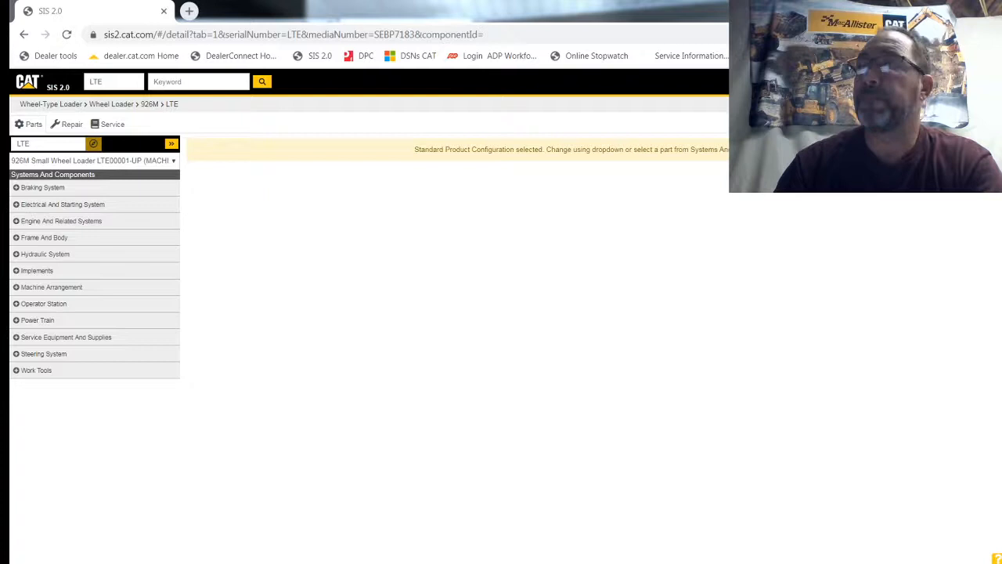
Step: Run a keyword search for 'bucket' on the LTE machine, returning 458 results
{"action": "left_click", "coordinate": [197, 81]}
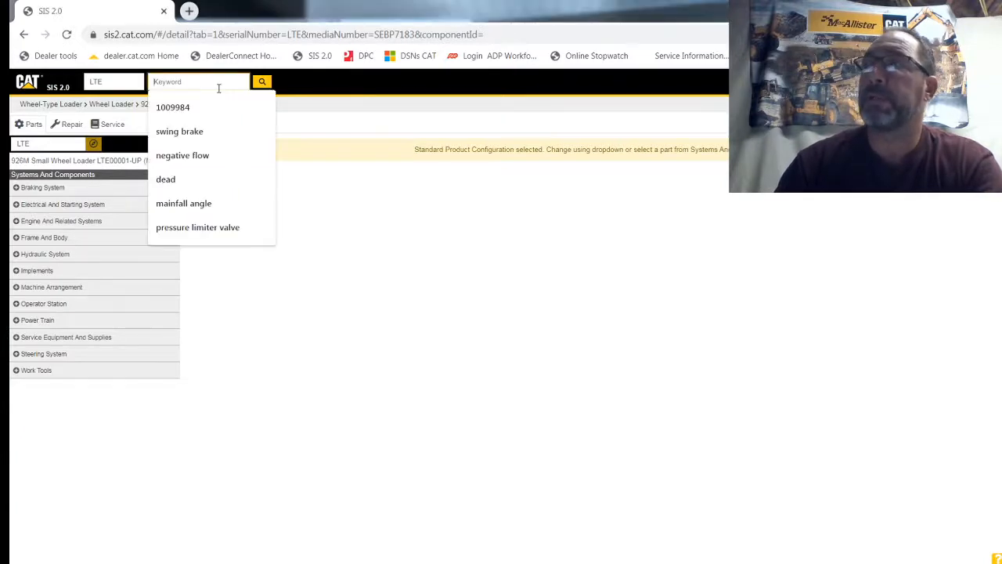
{"action": "type", "text": "bucket"}
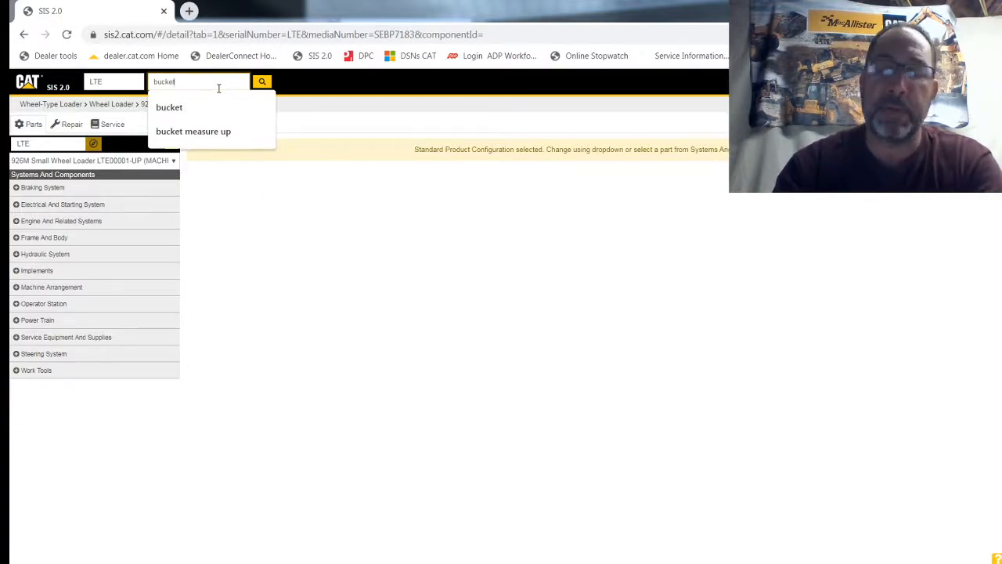
{"action": "left_click", "coordinate": [261, 82]}
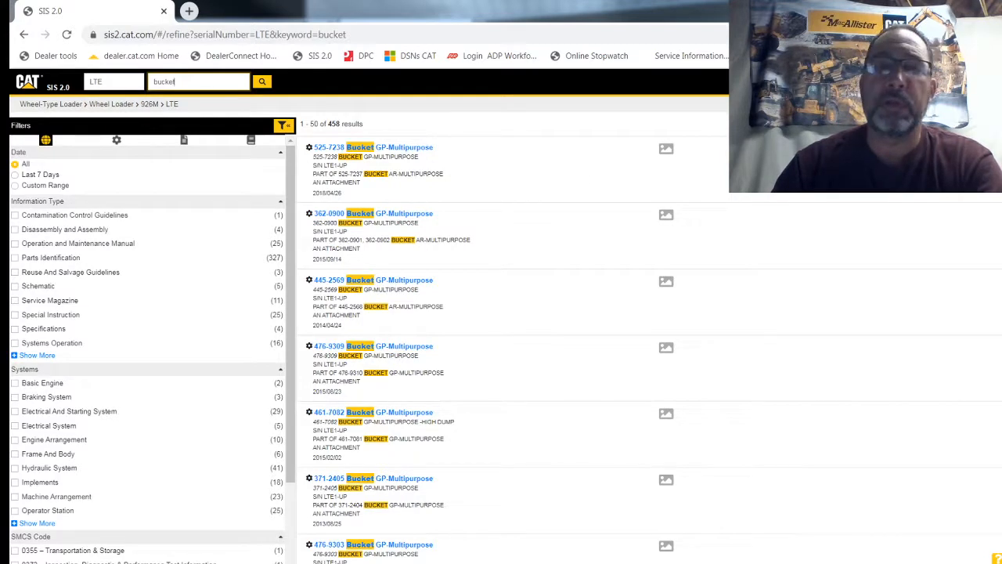
{"action": "mouse_move", "coordinate": [163, 294]}
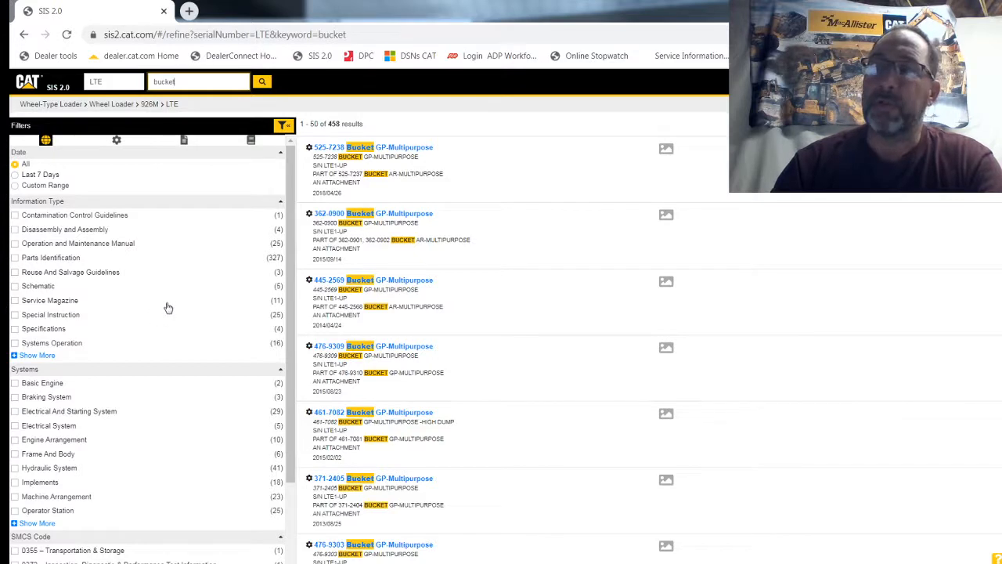
{"action": "left_click", "coordinate": [16, 257]}
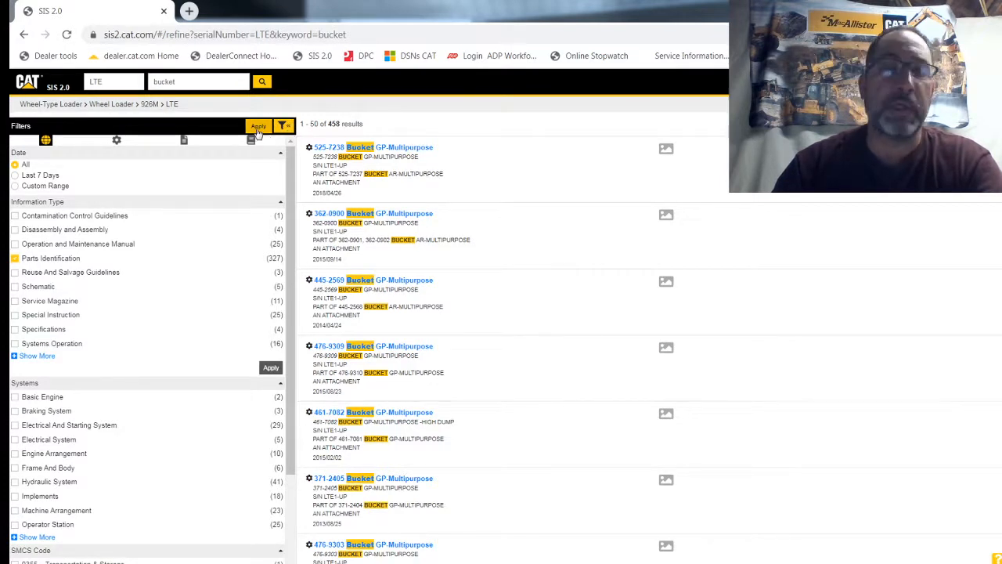
{"action": "left_click", "coordinate": [259, 125]}
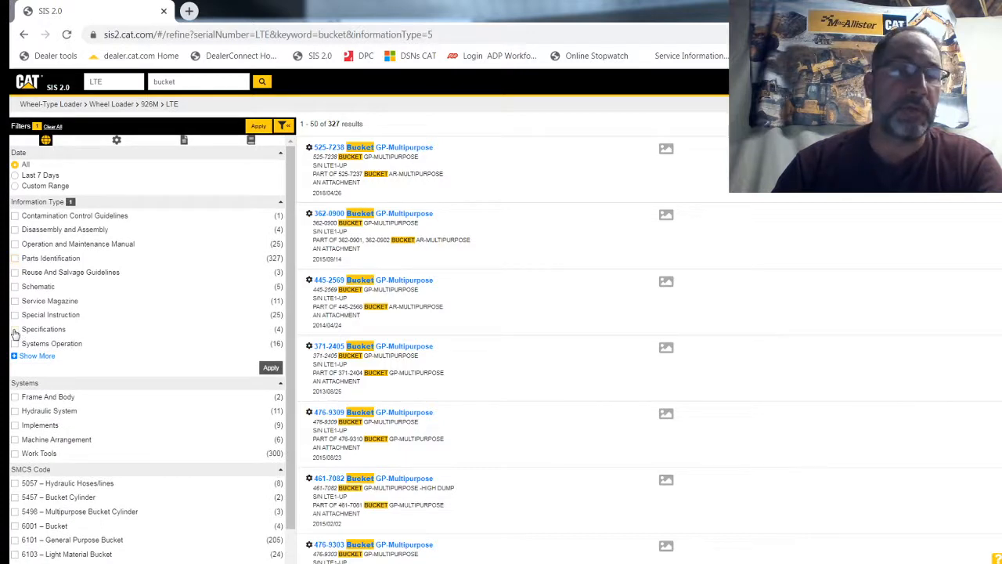
{"action": "left_click", "coordinate": [15, 329]}
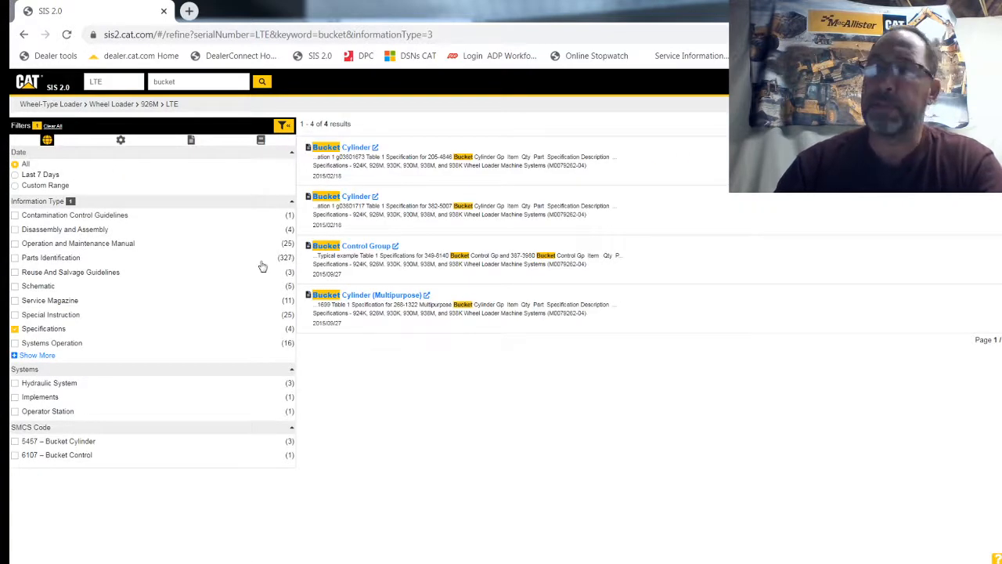
{"action": "left_click", "coordinate": [16, 328]}
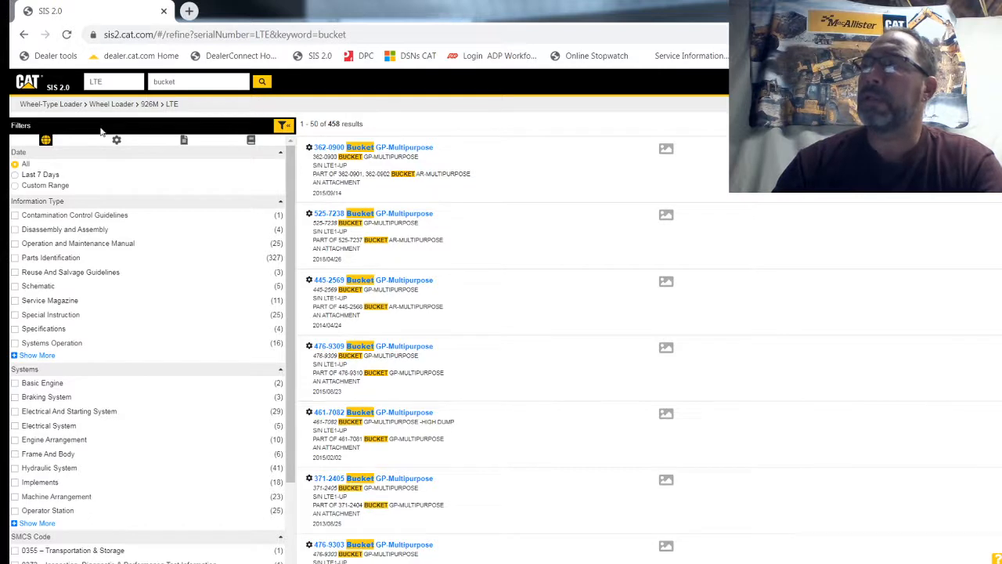
{"action": "mouse_move", "coordinate": [115, 139]}
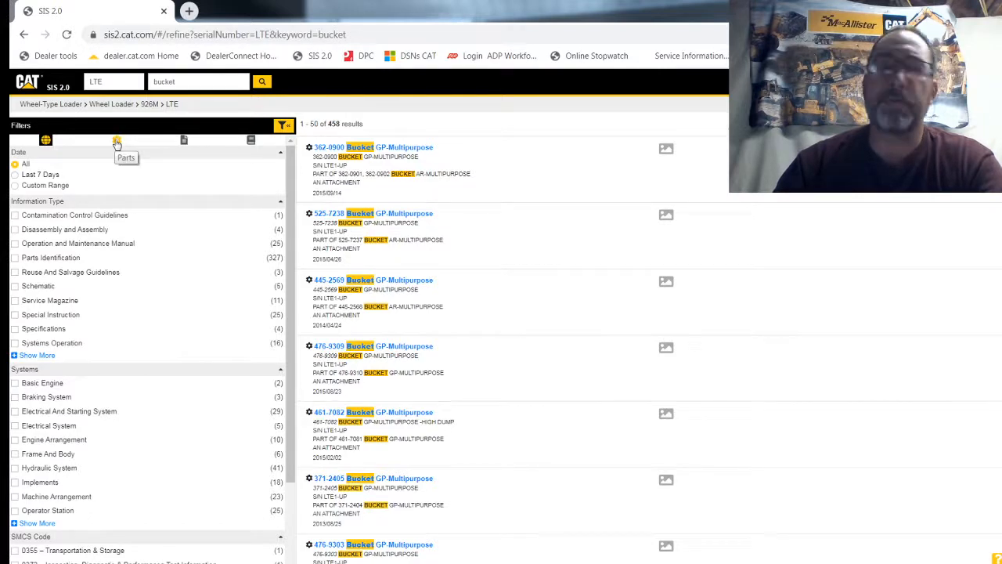
Step: Filter to Parts, then clear the bucket keyword to list all 5,269 LTE documents
{"action": "left_click", "coordinate": [118, 139]}
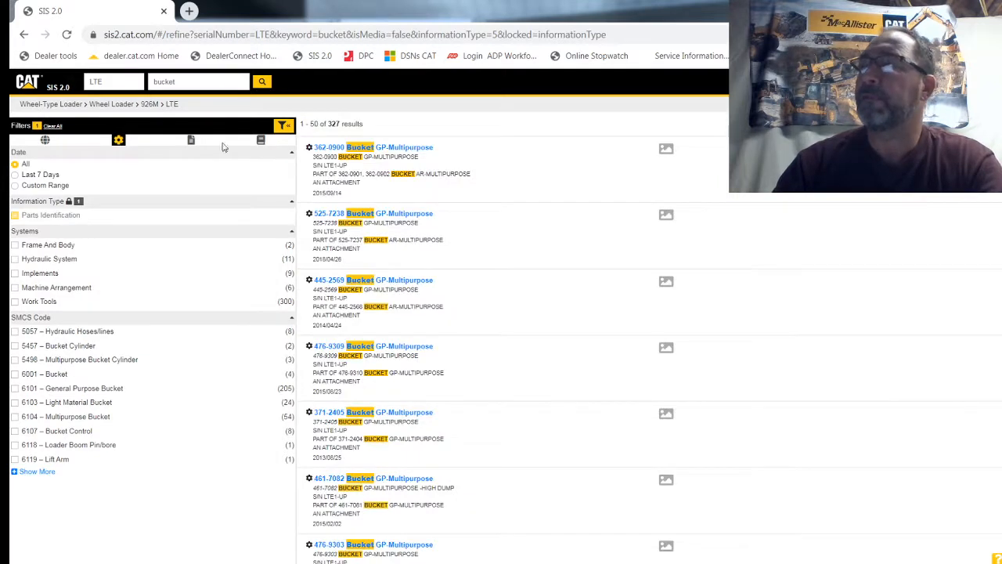
{"action": "mouse_move", "coordinate": [191, 139]}
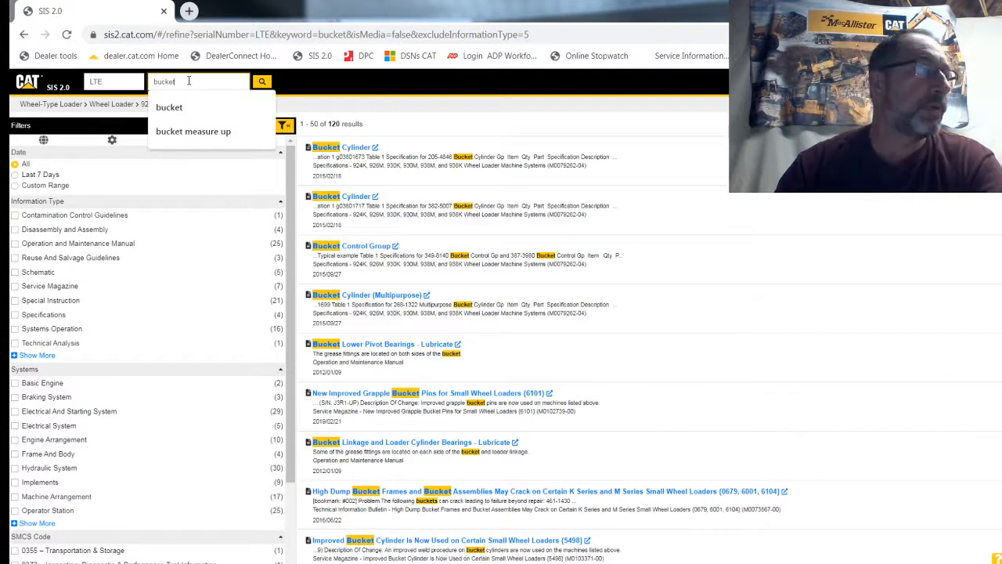
{"action": "key", "text": "BackSpace"}
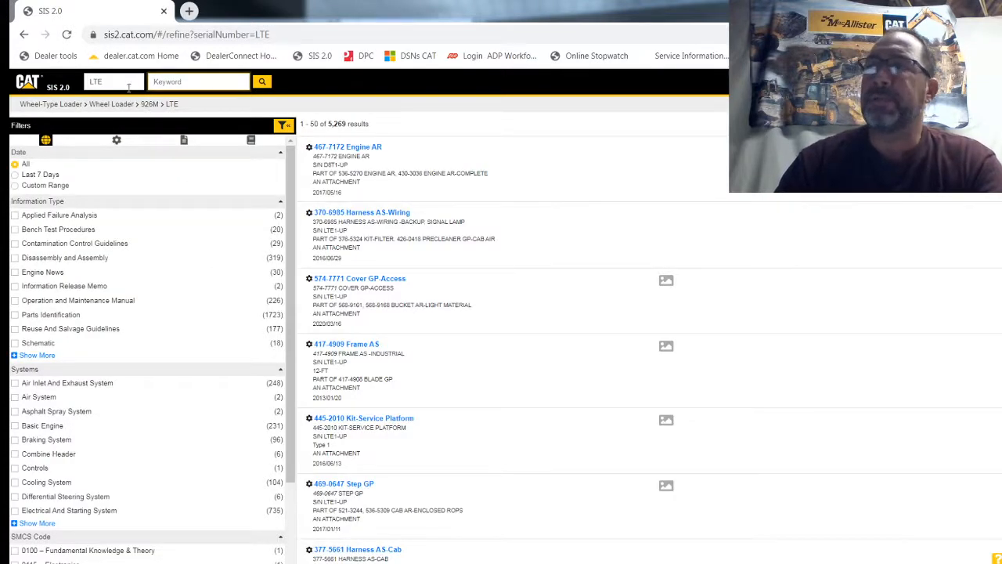
{"action": "mouse_move", "coordinate": [31, 93]}
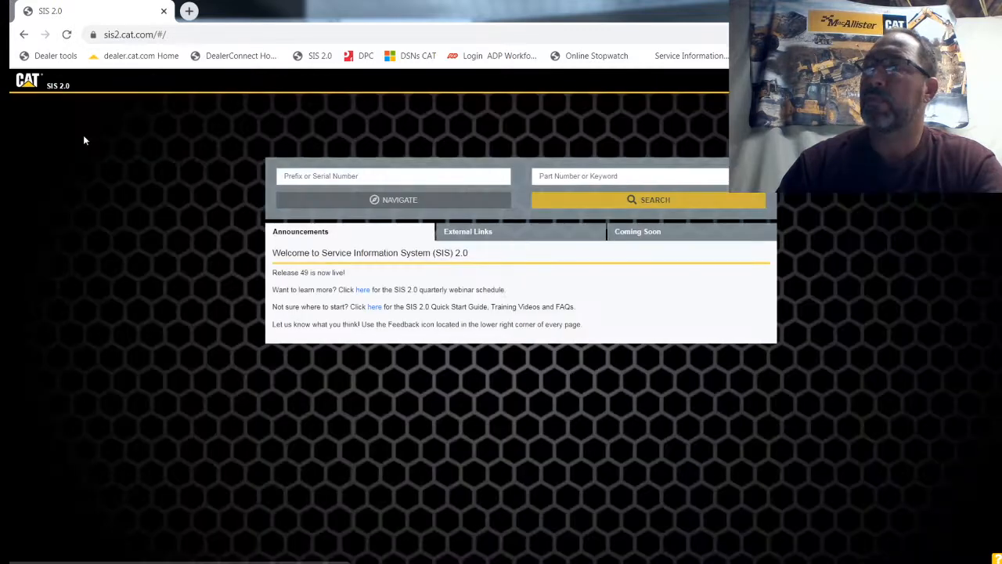
{"action": "left_click", "coordinate": [392, 175]}
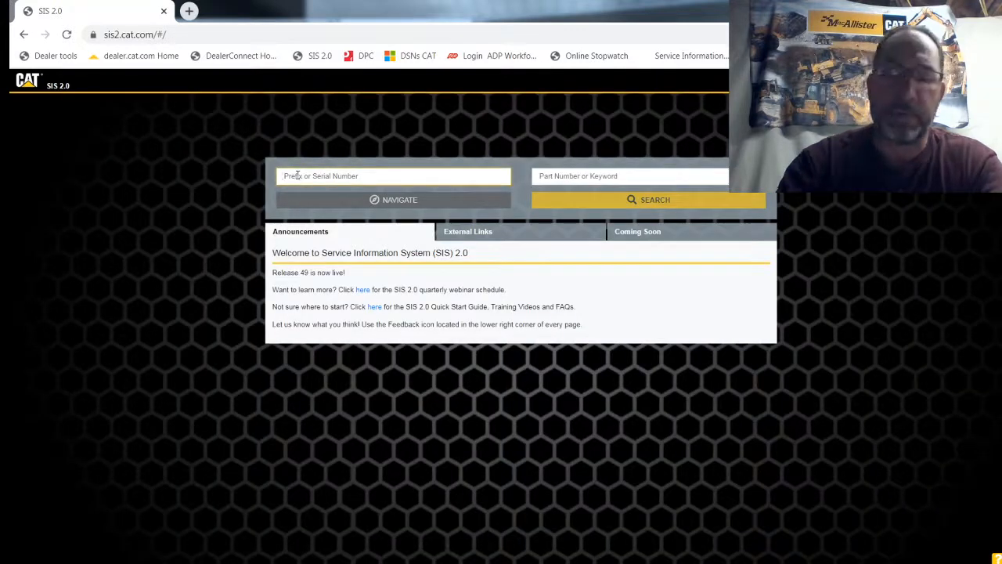
{"action": "type", "text": "lte"}
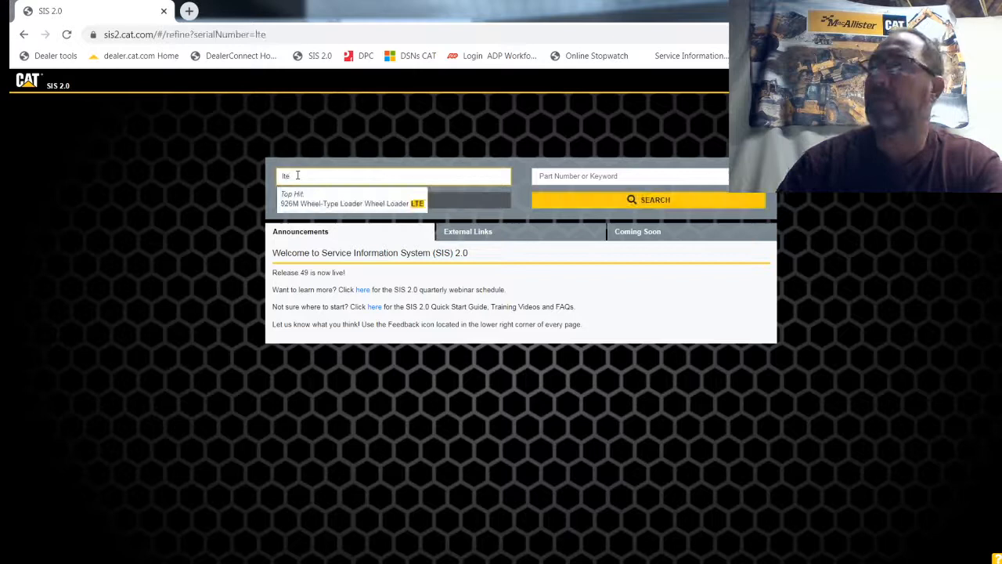
{"action": "left_click", "coordinate": [353, 204]}
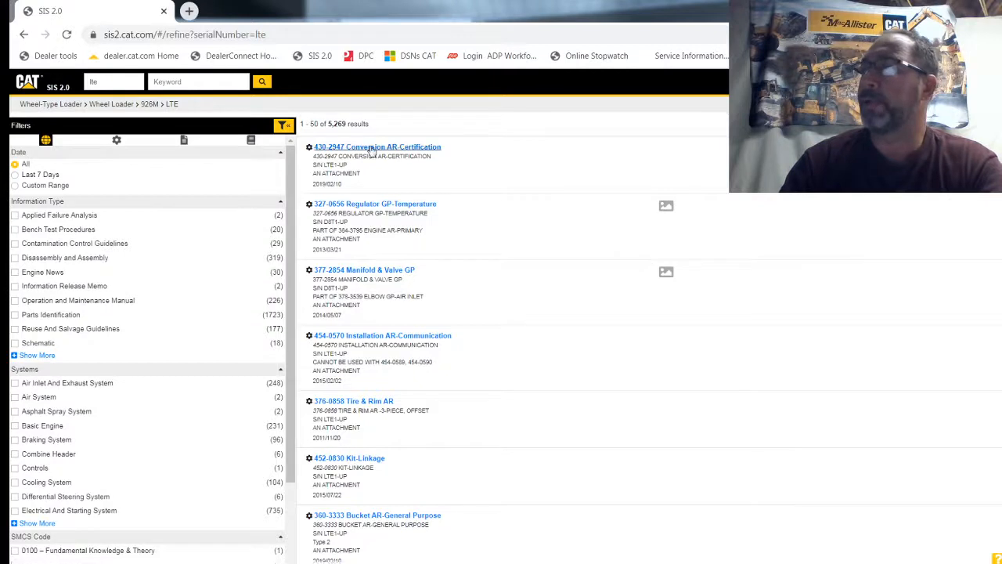
Step: Show the individual parts of the 430-2947 Conversion Ar-Certification arrangement
{"action": "left_click", "coordinate": [376, 147]}
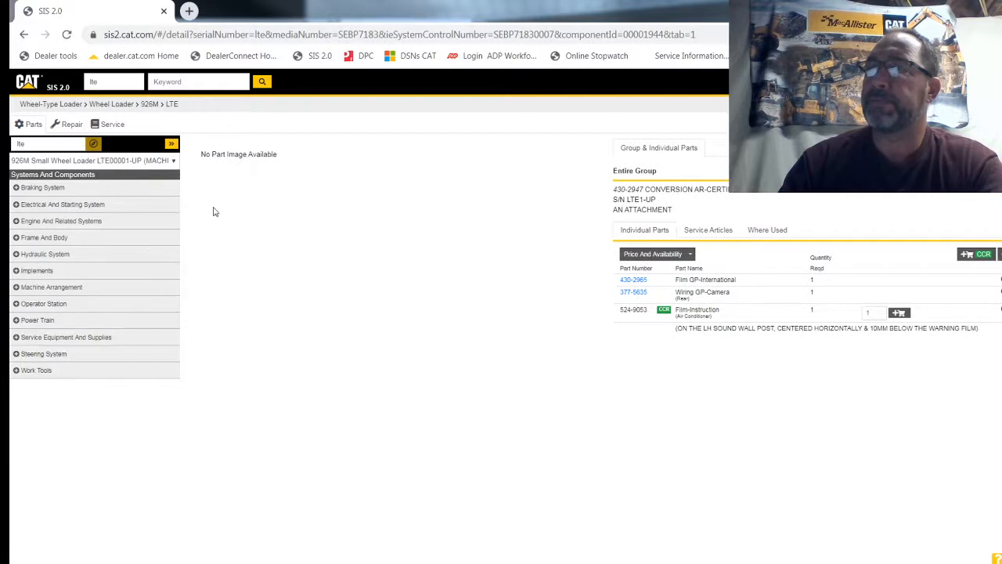
{"action": "mouse_move", "coordinate": [225, 209]}
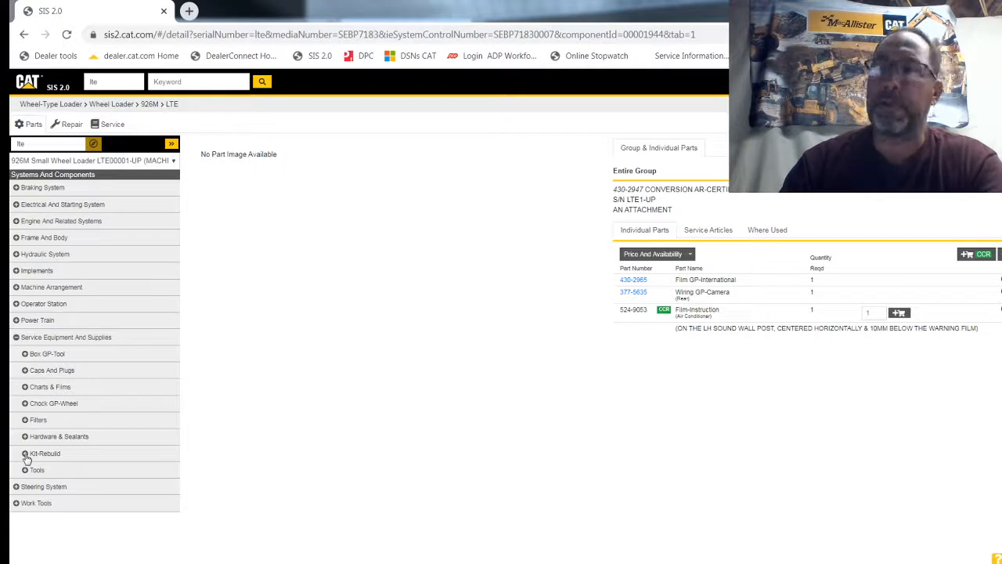
Step: Expand Kit-Rebuild and browse its kits, including Kit-Precleaner and Kit-Power Train
{"action": "left_click", "coordinate": [25, 454]}
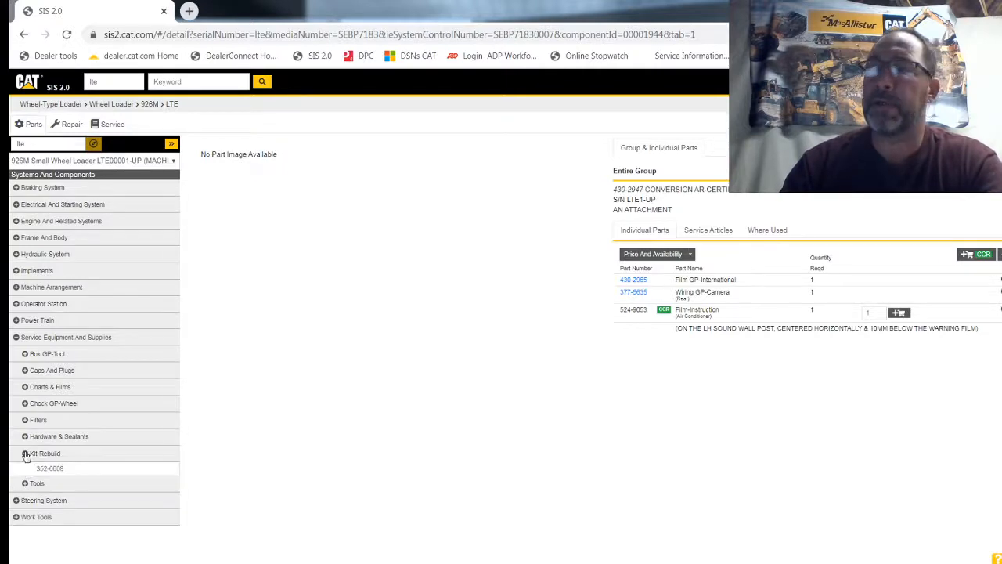
{"action": "left_click", "coordinate": [44, 454]}
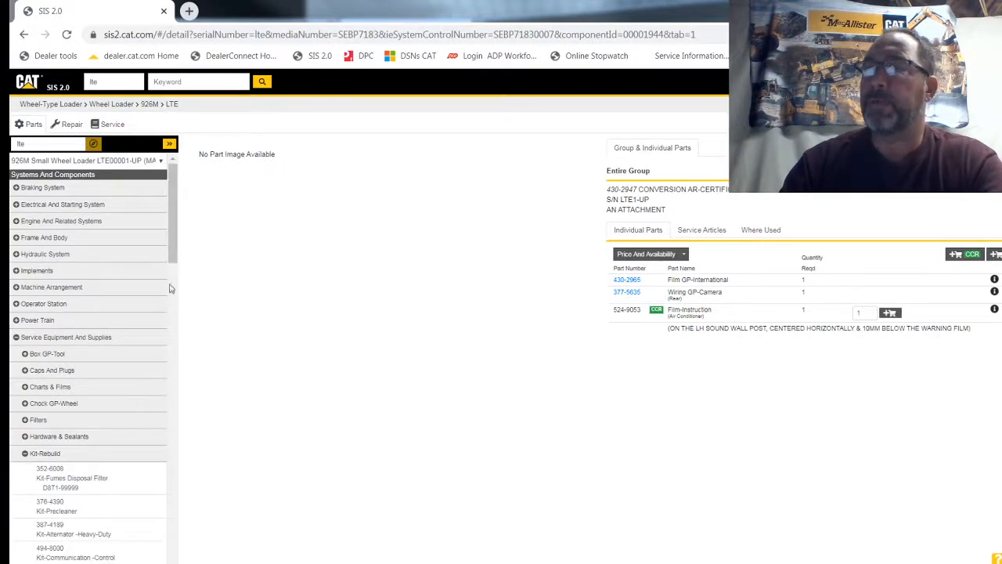
{"action": "scroll", "scroll_direction": "down", "scroll_amount": 3}
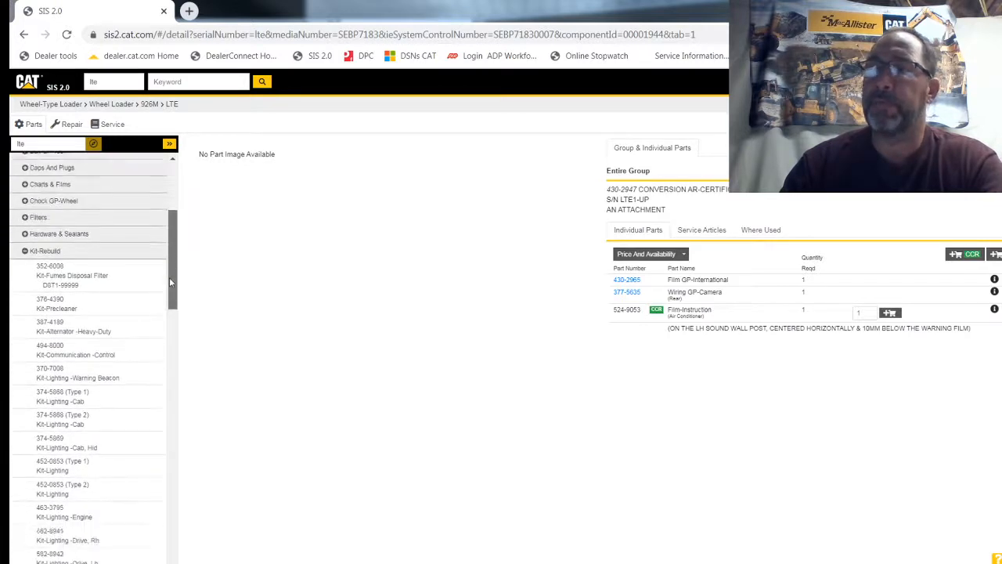
{"action": "scroll", "scroll_direction": "down", "scroll_amount": 3}
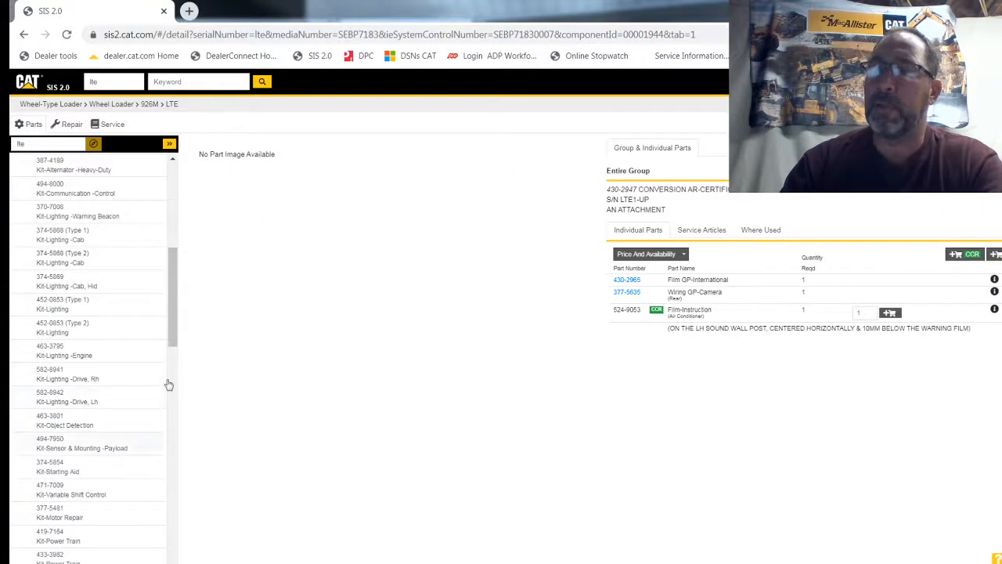
{"action": "scroll", "scroll_direction": "down", "scroll_amount": 3}
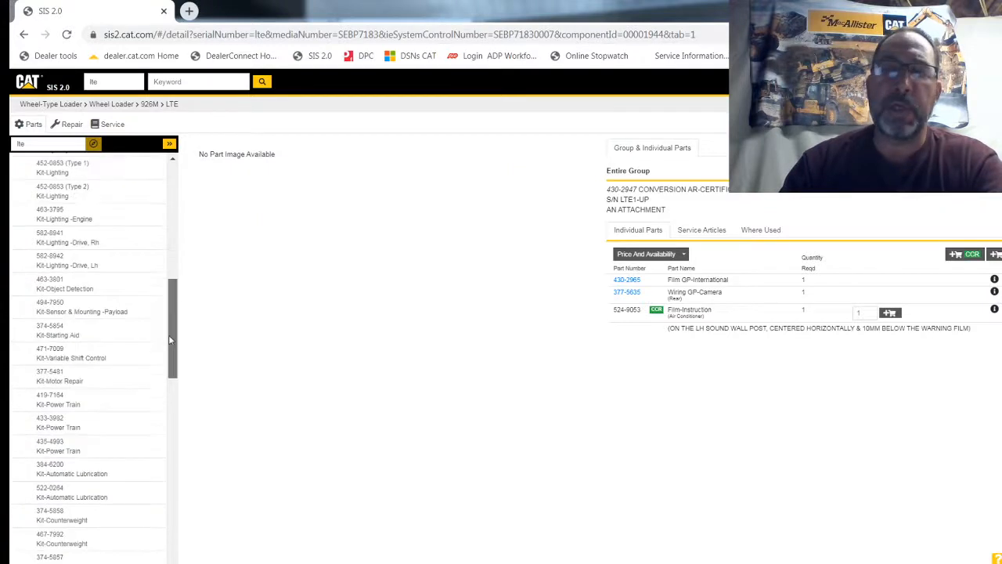
{"action": "scroll", "scroll_direction": "down", "scroll_amount": 3}
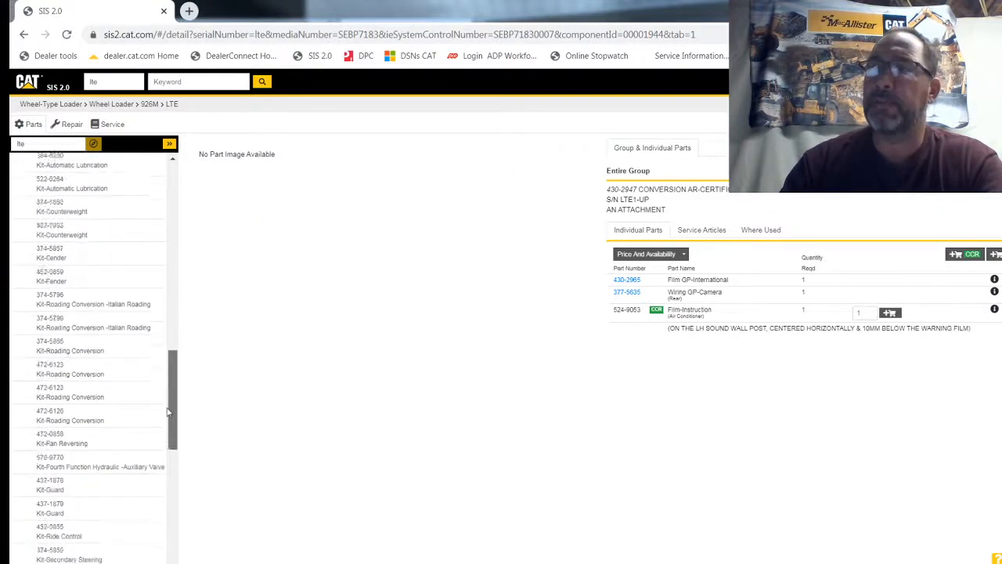
{"action": "scroll", "scroll_direction": "down", "scroll_amount": 3}
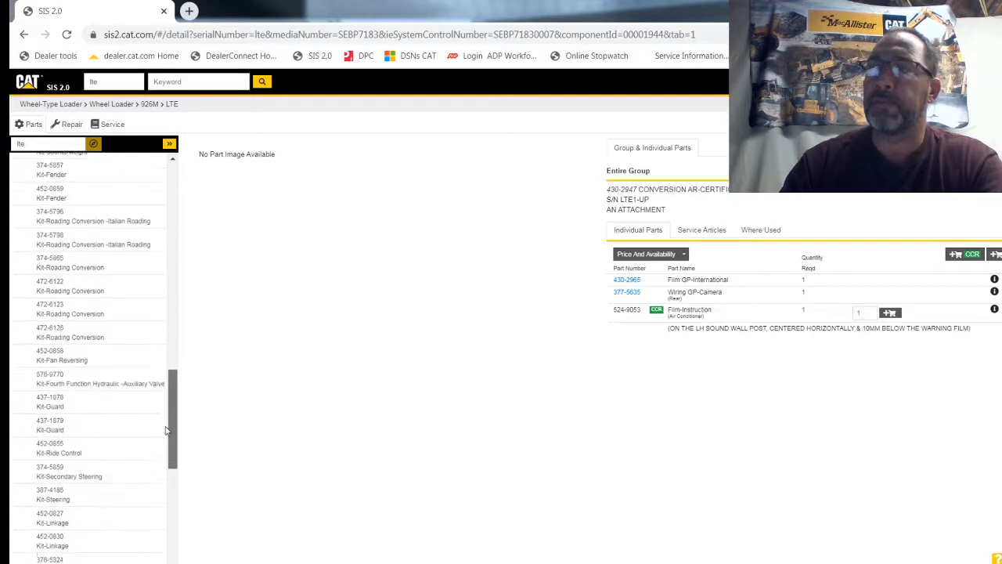
{"action": "scroll", "scroll_direction": "up", "scroll_amount": 3}
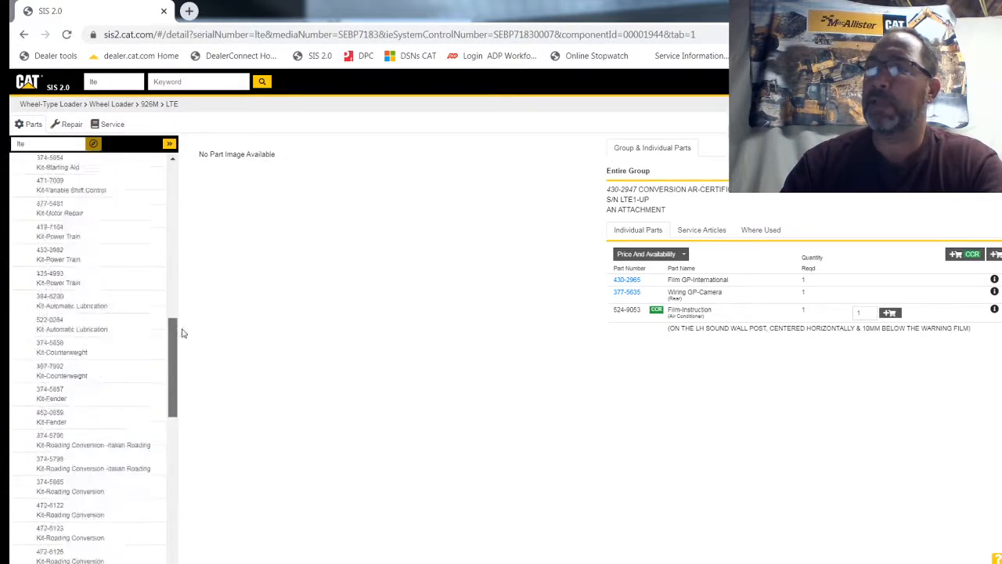